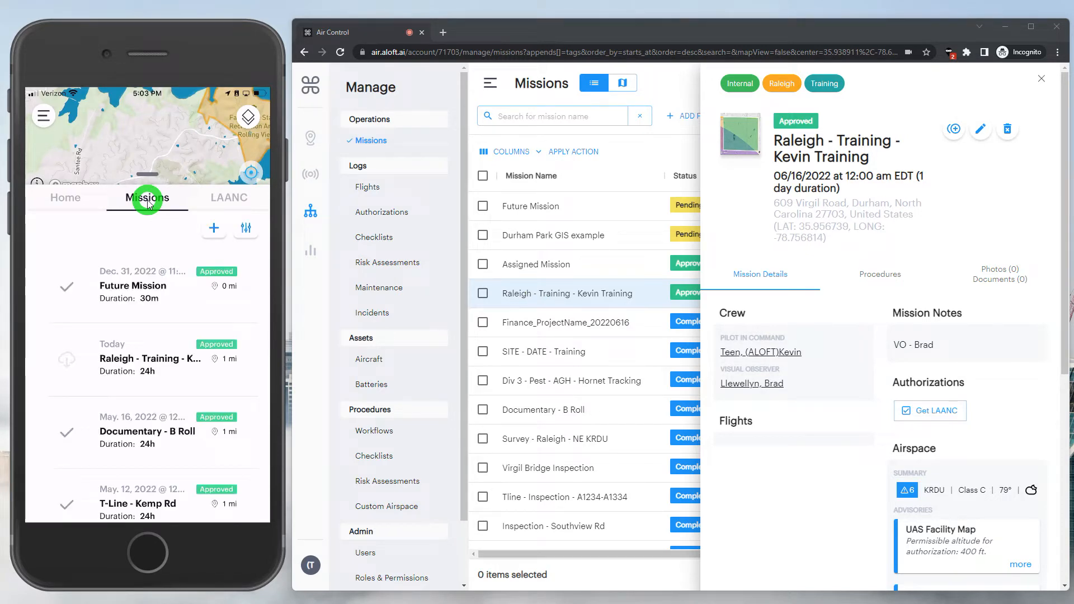
mouse_move(219, 237)
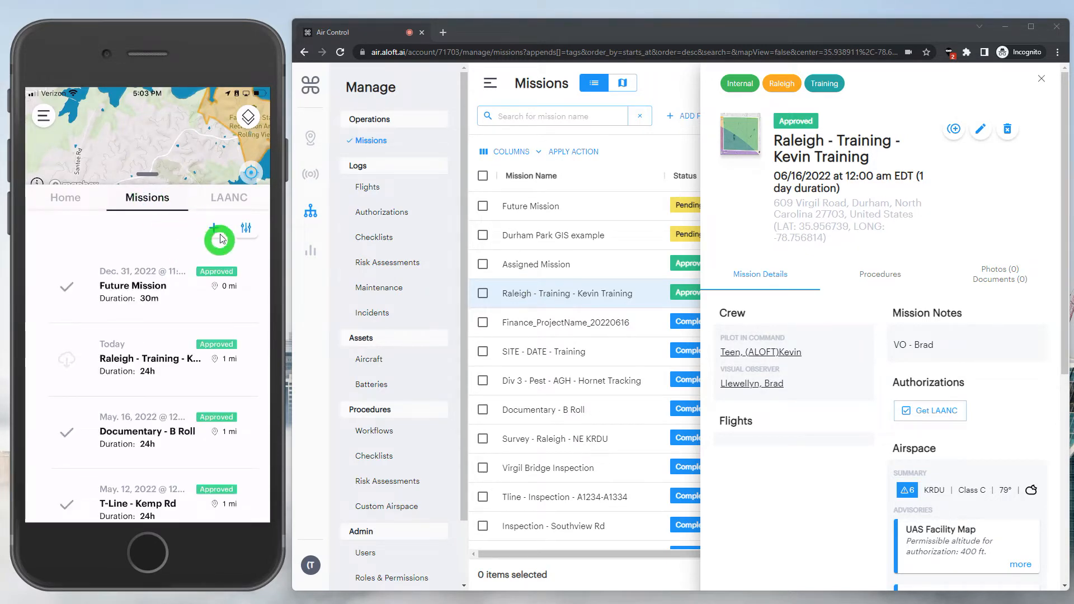
mouse_move(245, 231)
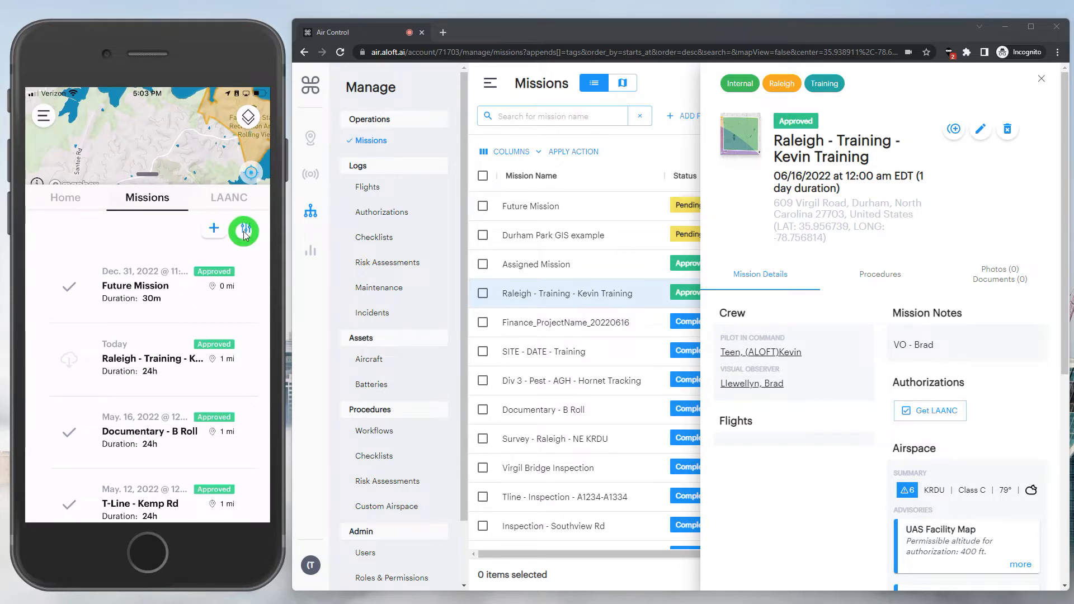
Download the Raleigh - Training mission to the phone until it shows a check mark
left_click(242, 230)
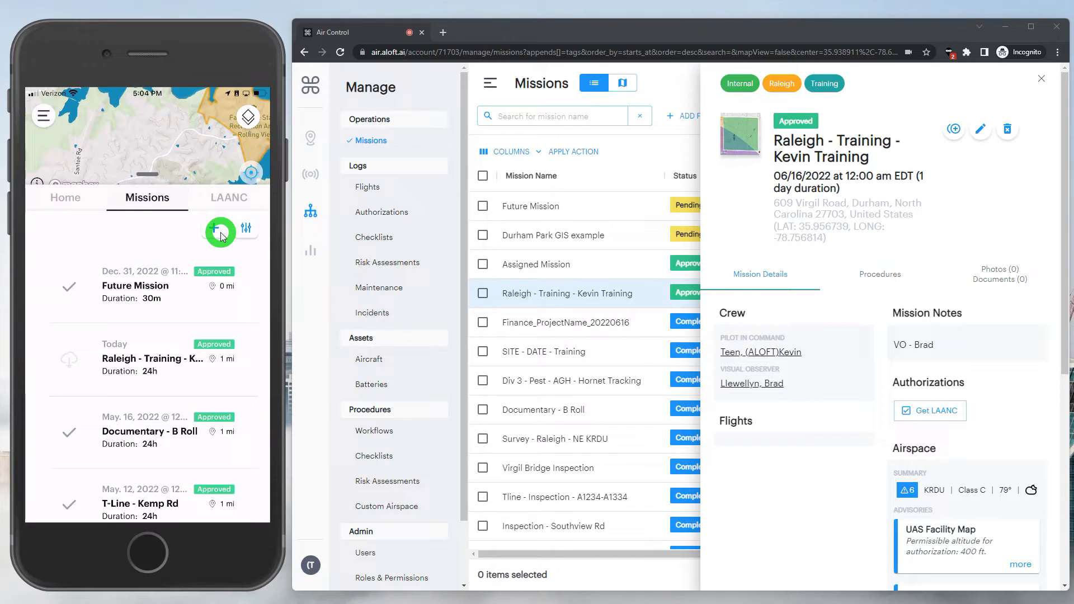
mouse_move(72, 282)
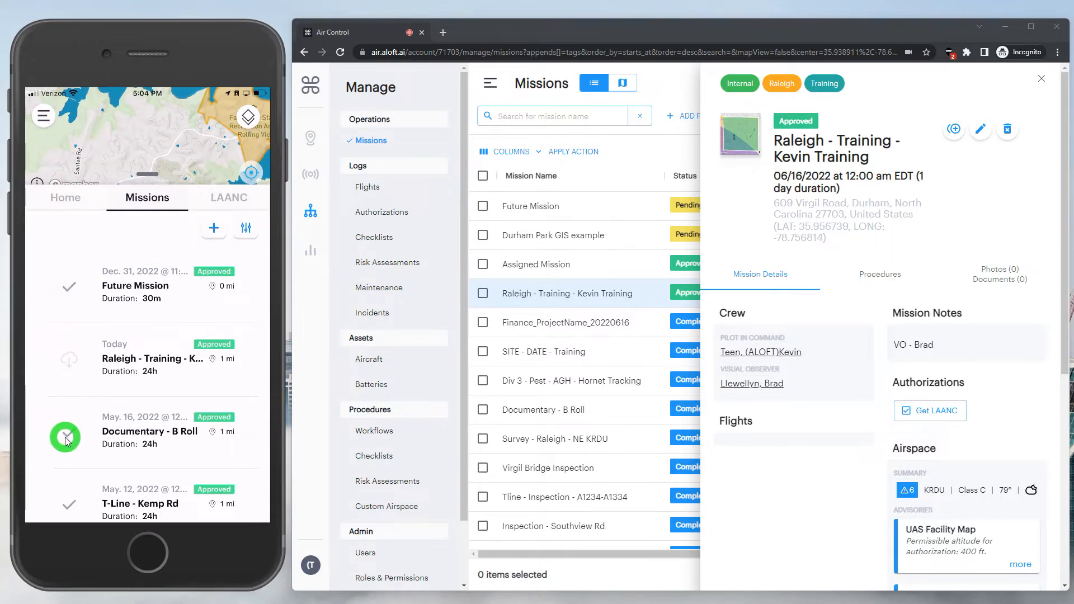
mouse_move(94, 359)
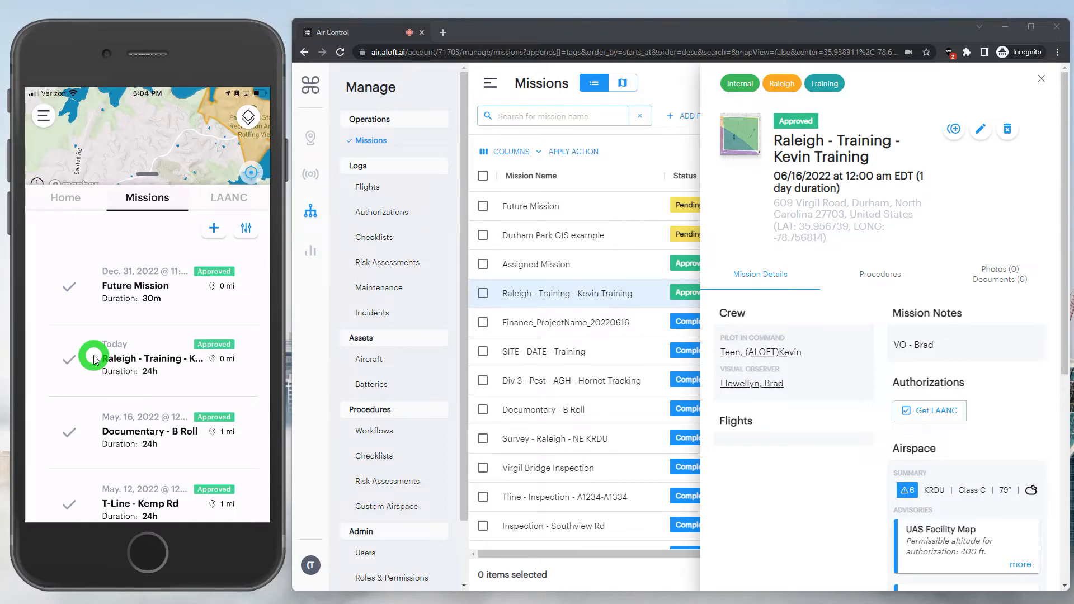
Start the Raleigh - Training mission and work down its Pre-flight Checklist and Part 107 Risk Assessment
left_click(151, 358)
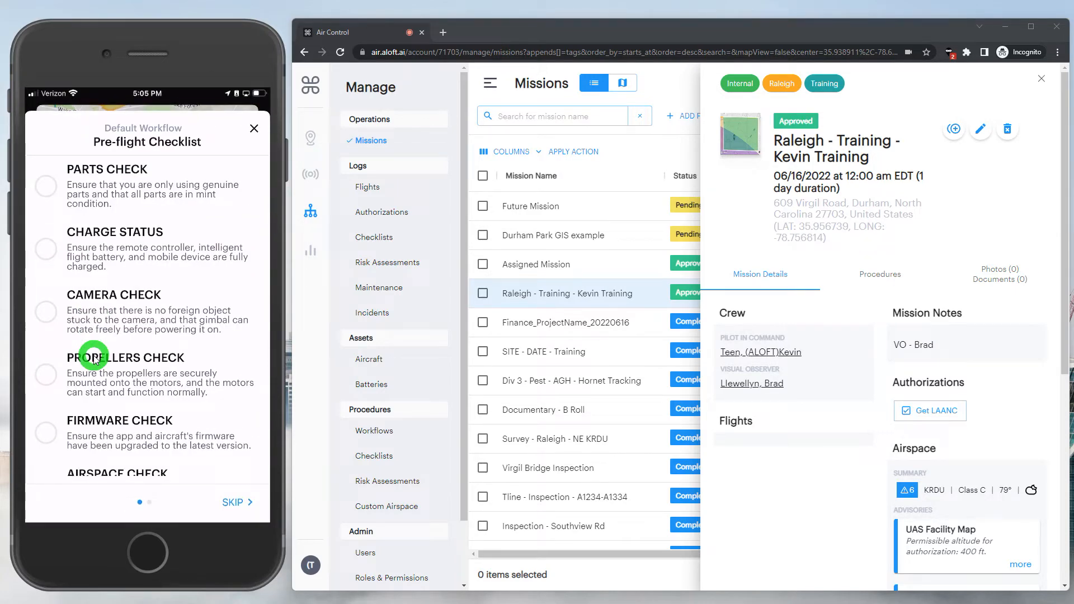
scroll("down", 3)
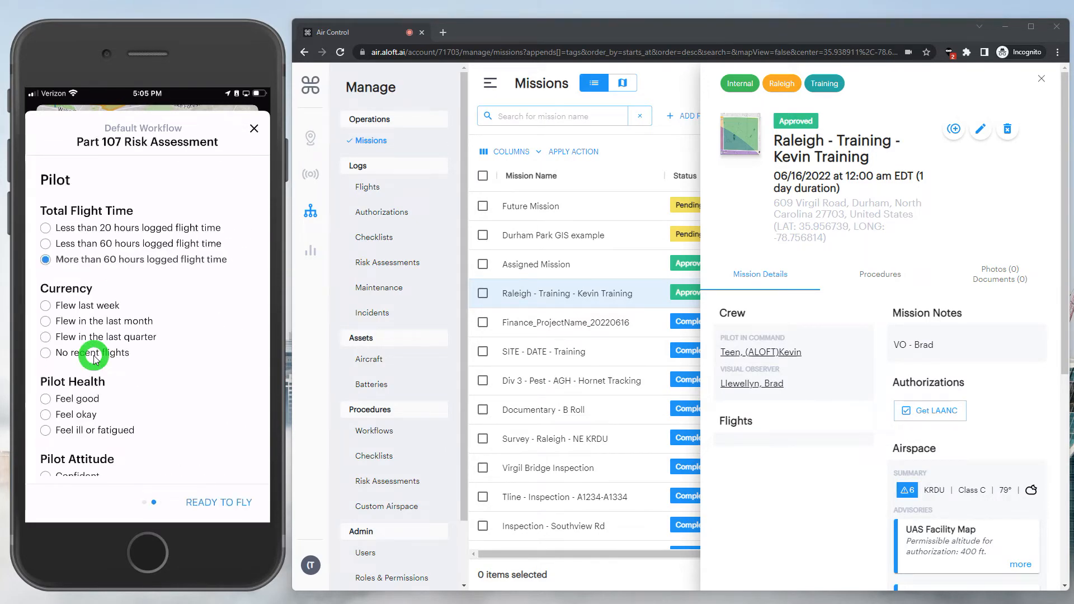
scroll("down", 3)
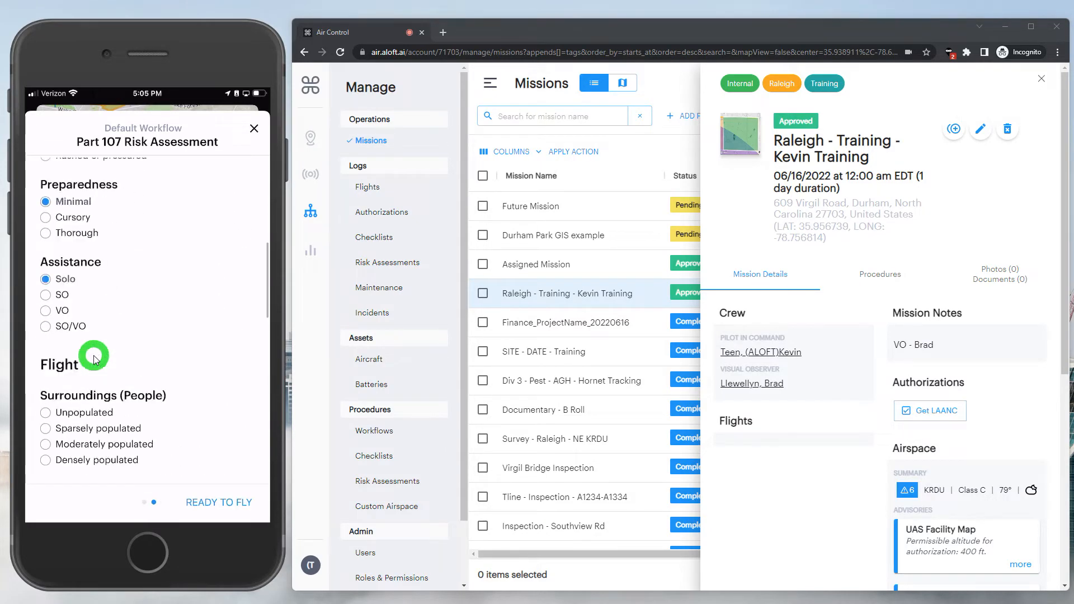
scroll("down", 3)
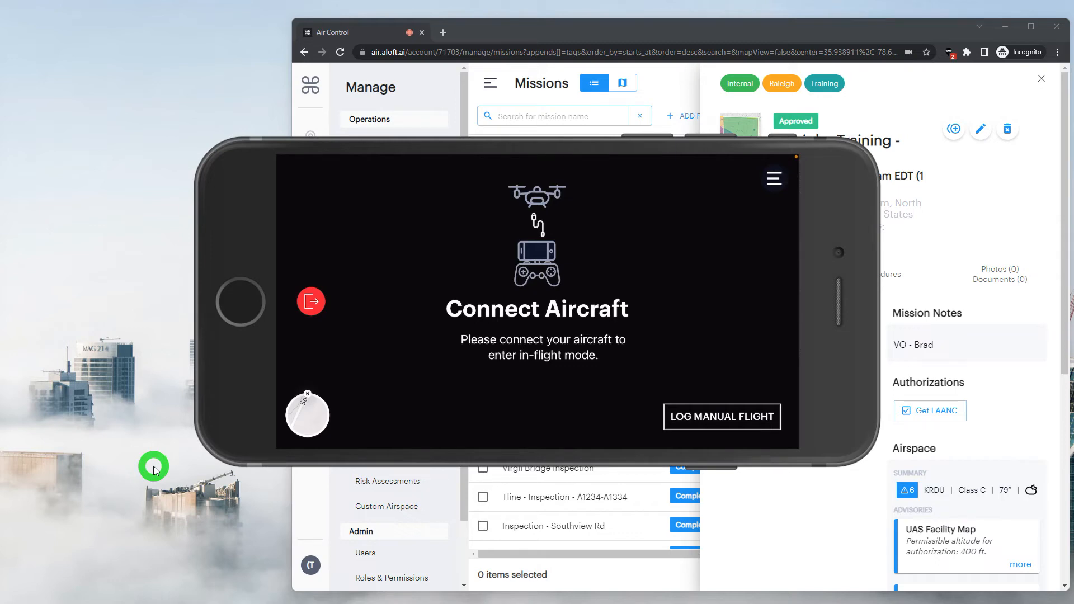
Log Flight 1 manually with aircraft KT-MAV (Mavic Pro) and smart battery KT-MAV1
left_click(721, 416)
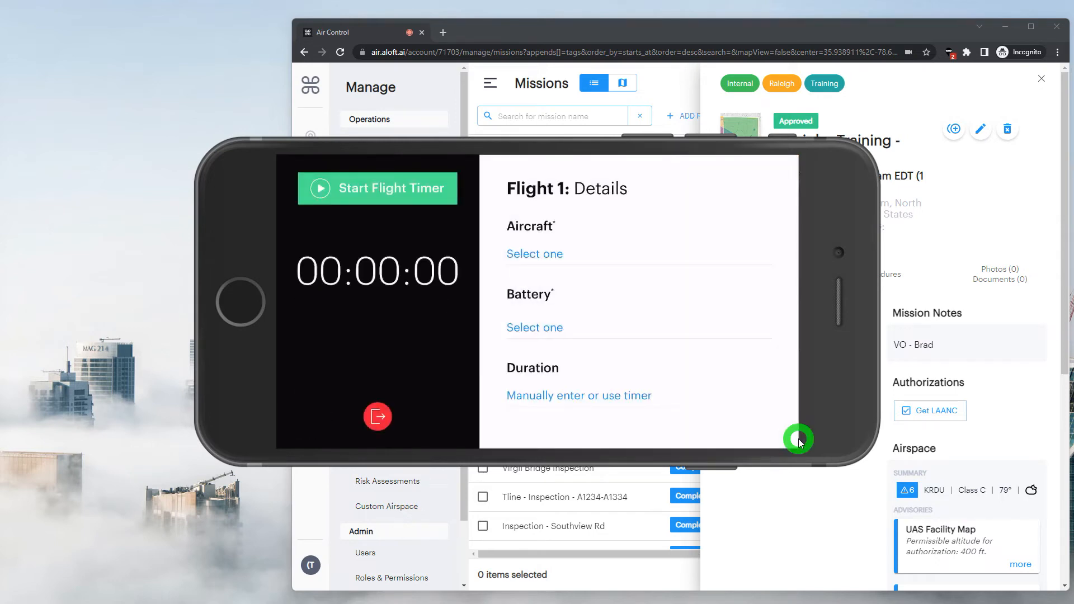
left_click(535, 254)
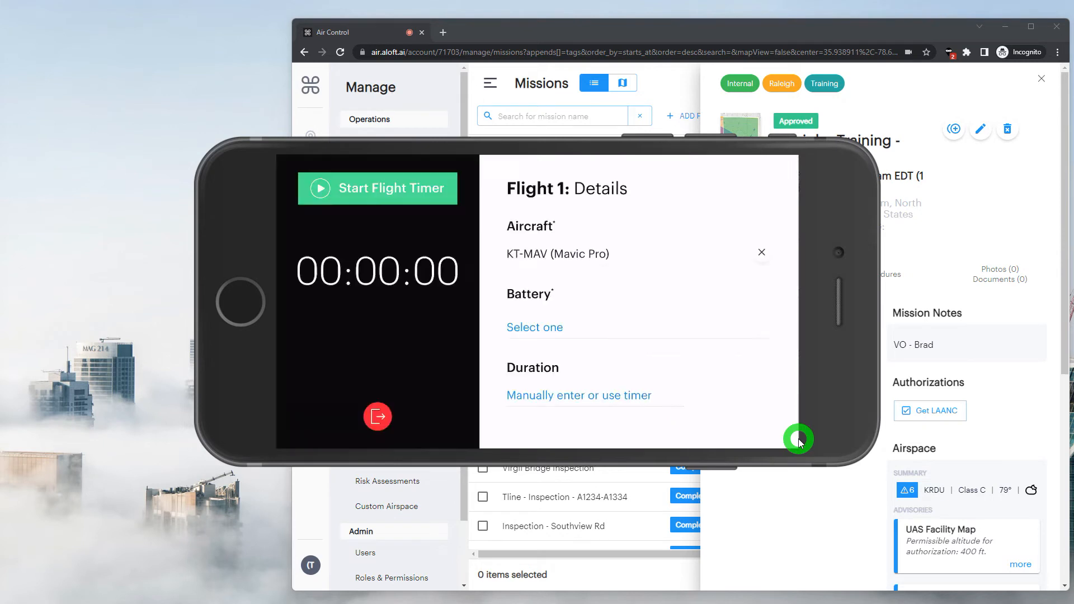
left_click(535, 327)
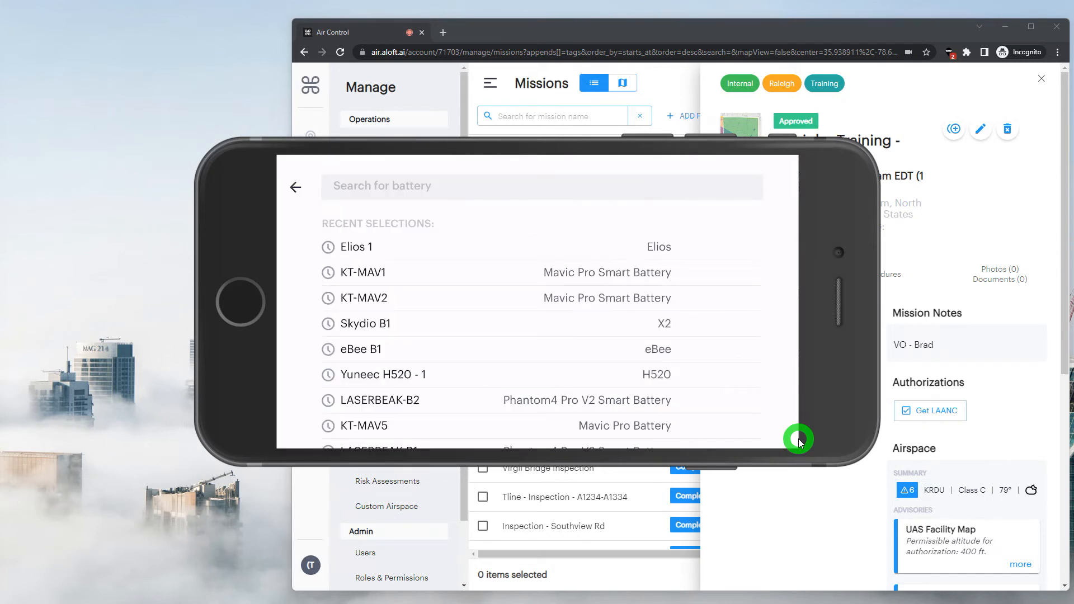
left_click(364, 271)
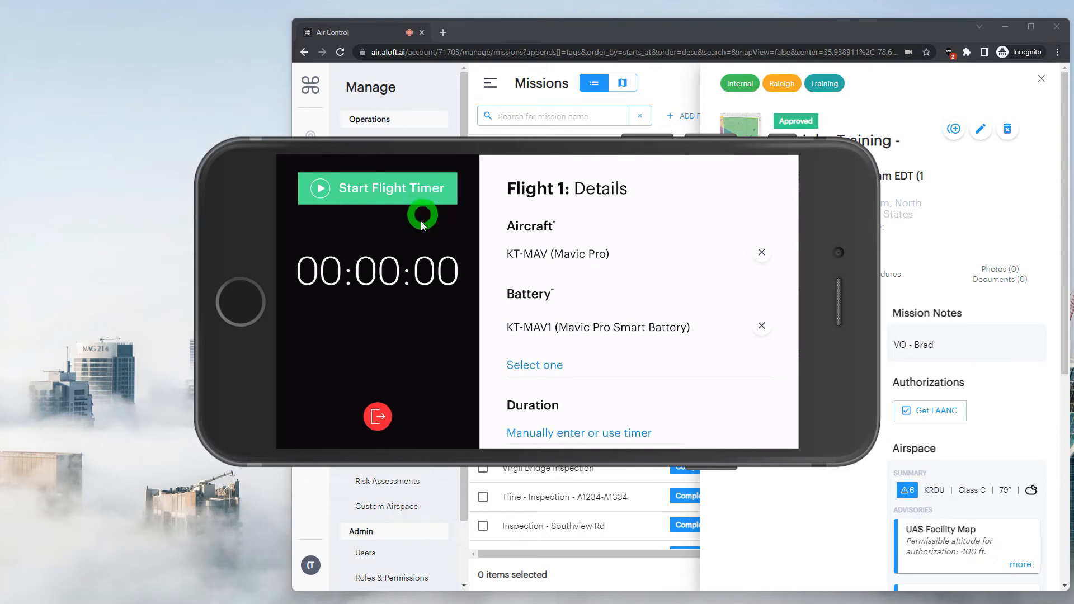
mouse_move(442, 218)
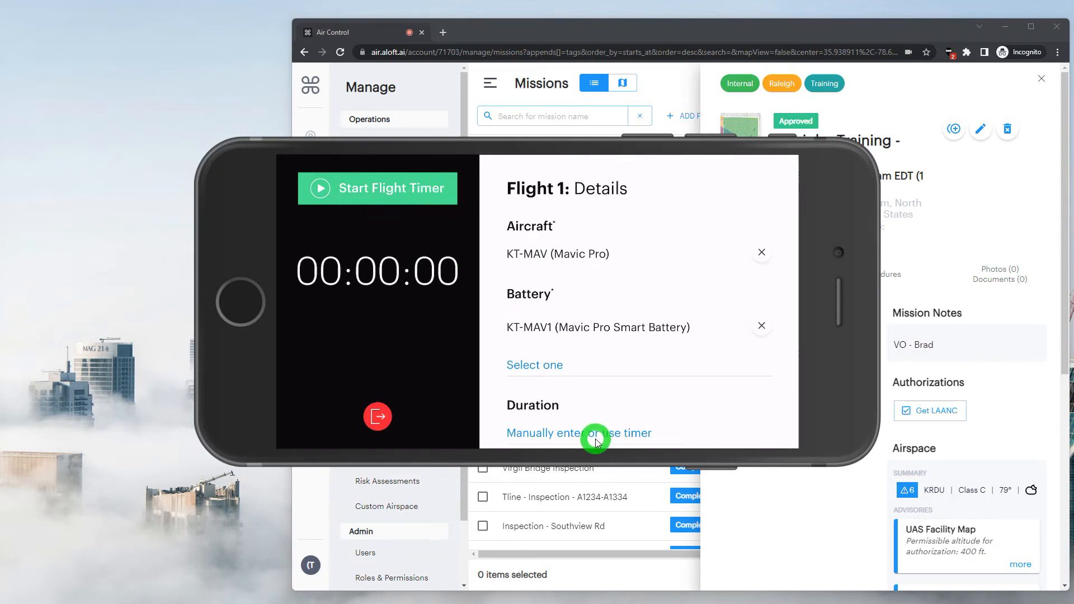
Set Flight 1's duration by hand to 0h 5m 0s
left_click(579, 433)
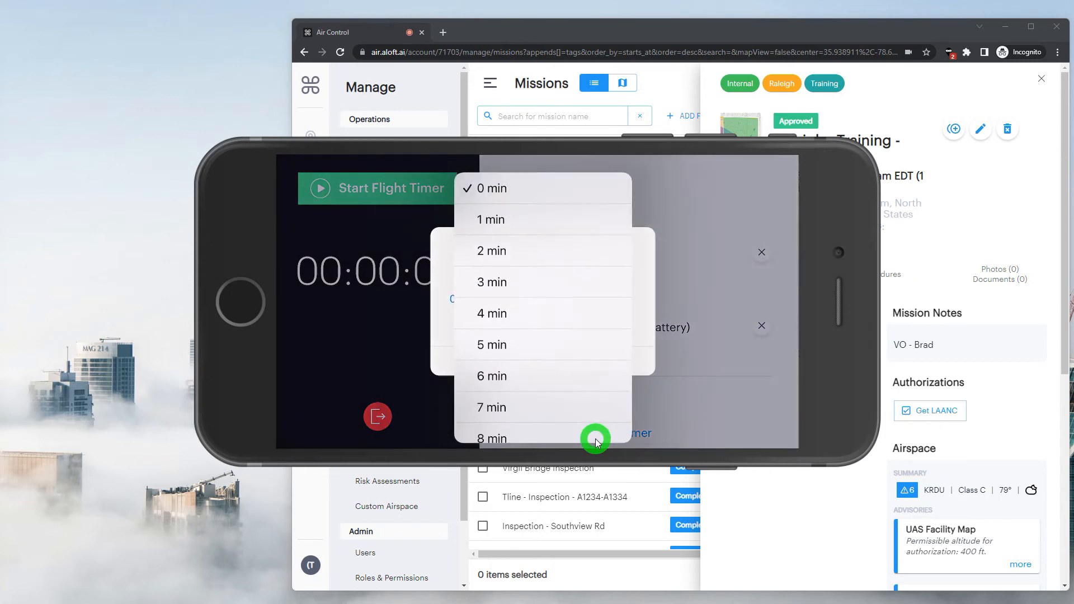
left_click(490, 345)
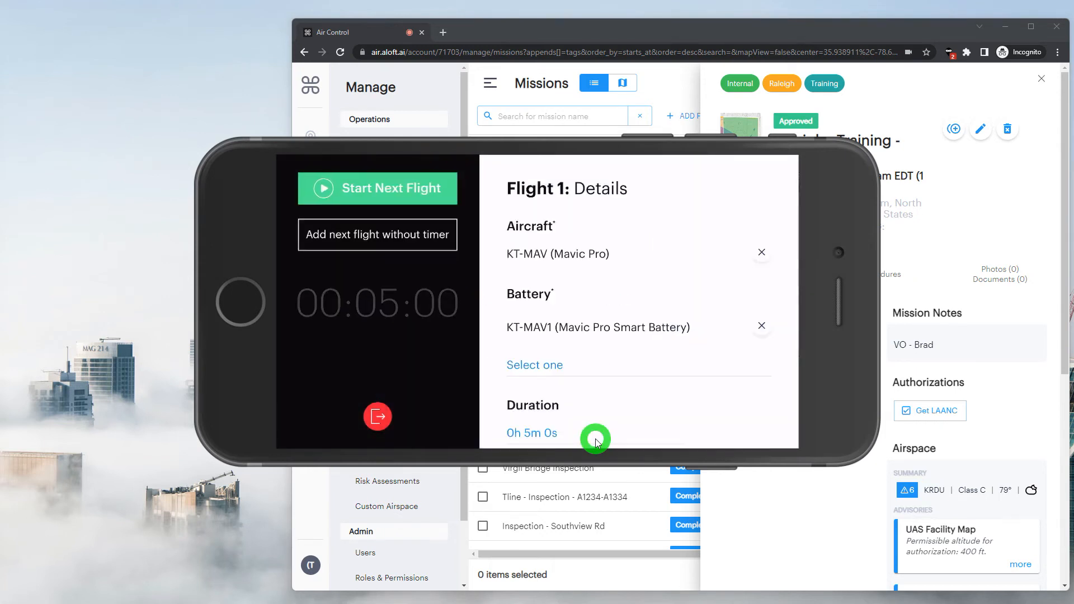
mouse_move(458, 235)
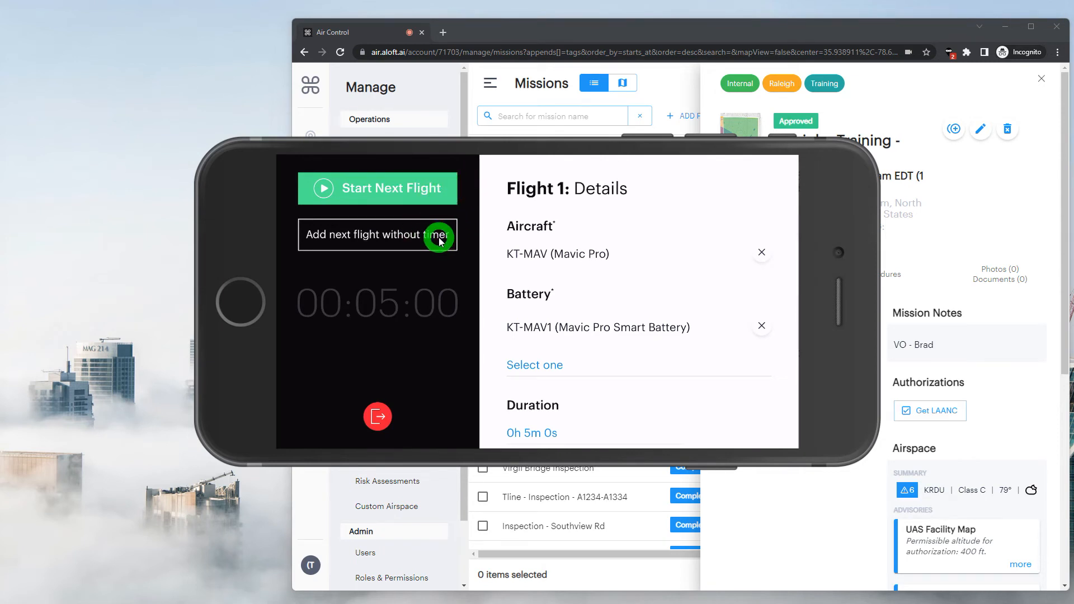
Add Flight 2 without a timer and give it a 1-minute duration
left_click(377, 234)
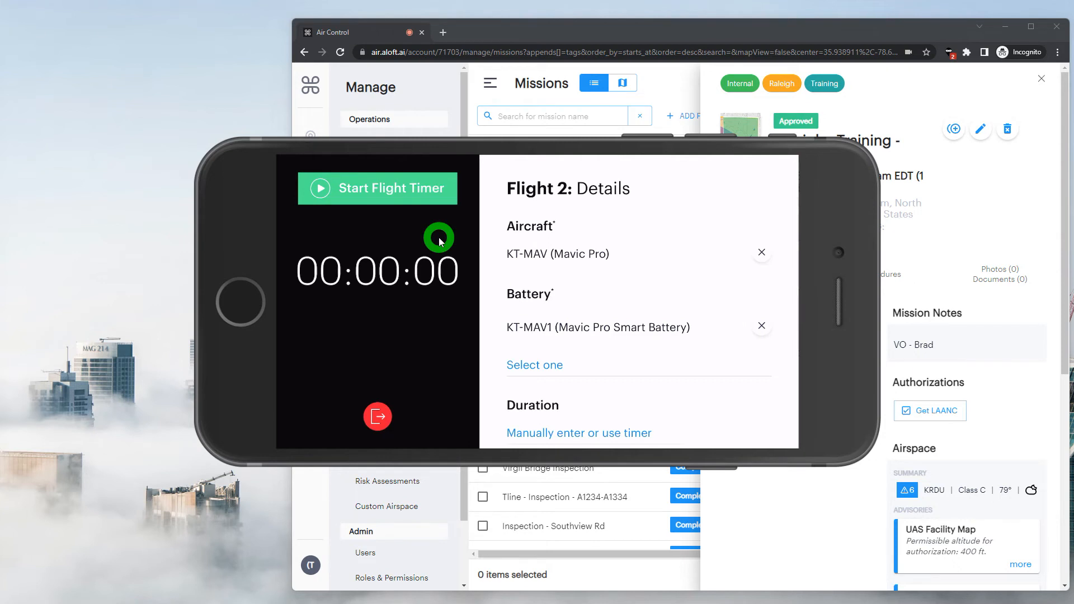
left_click(579, 432)
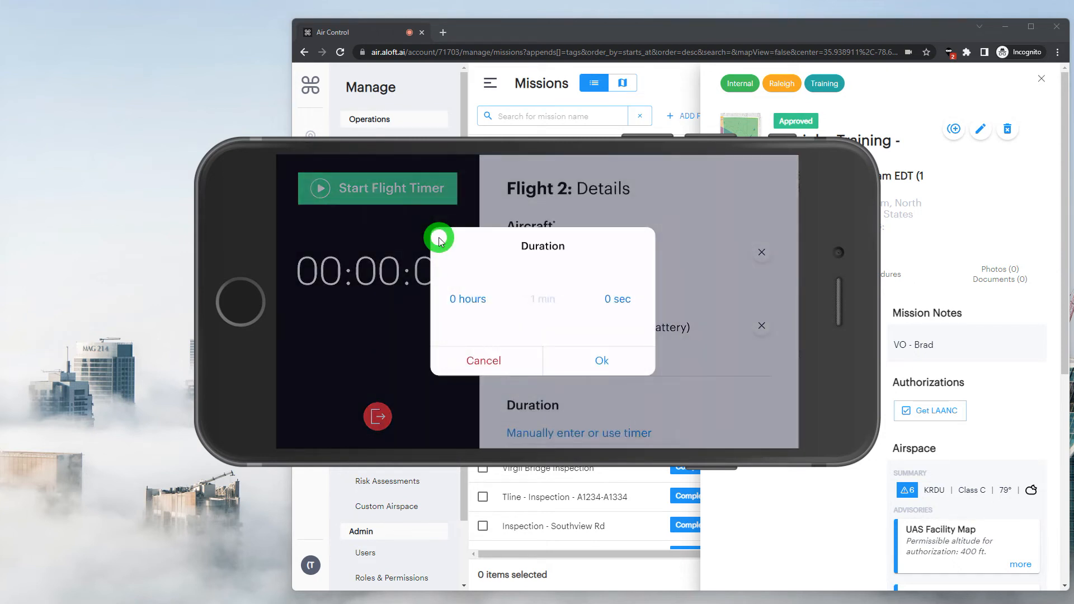
left_click(601, 362)
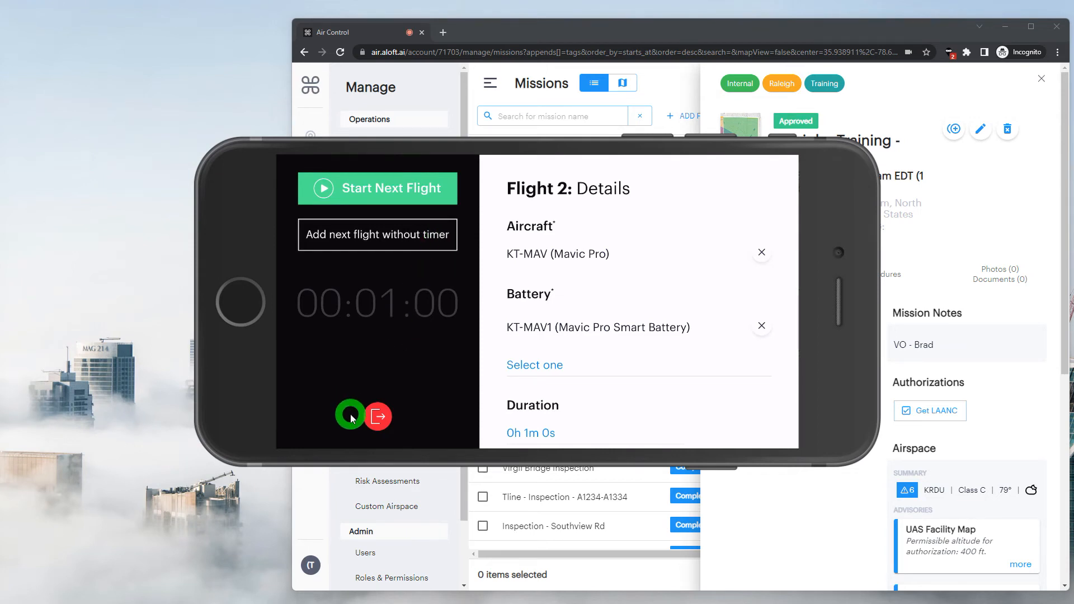
Finish entering flights with I'M DONE and move on to the Post-Flight Checklist
left_click(377, 416)
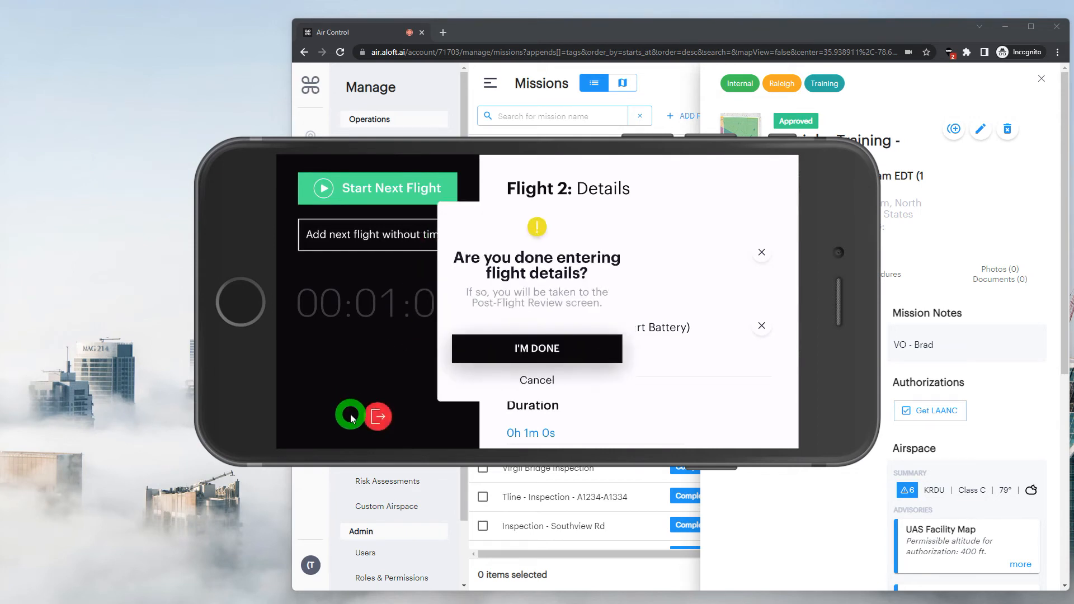
left_click(535, 348)
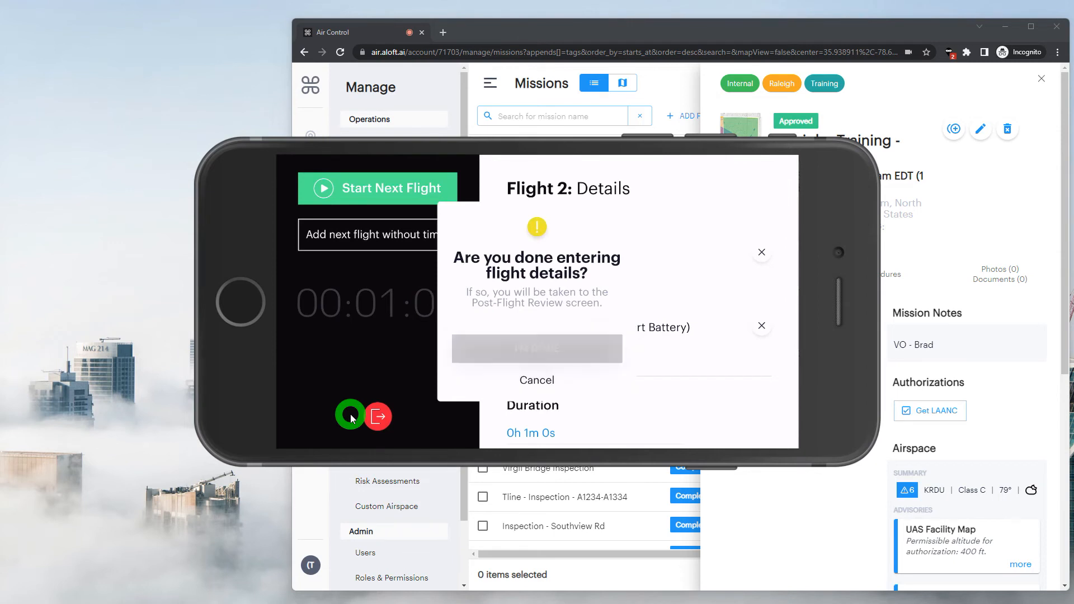
left_click(536, 348)
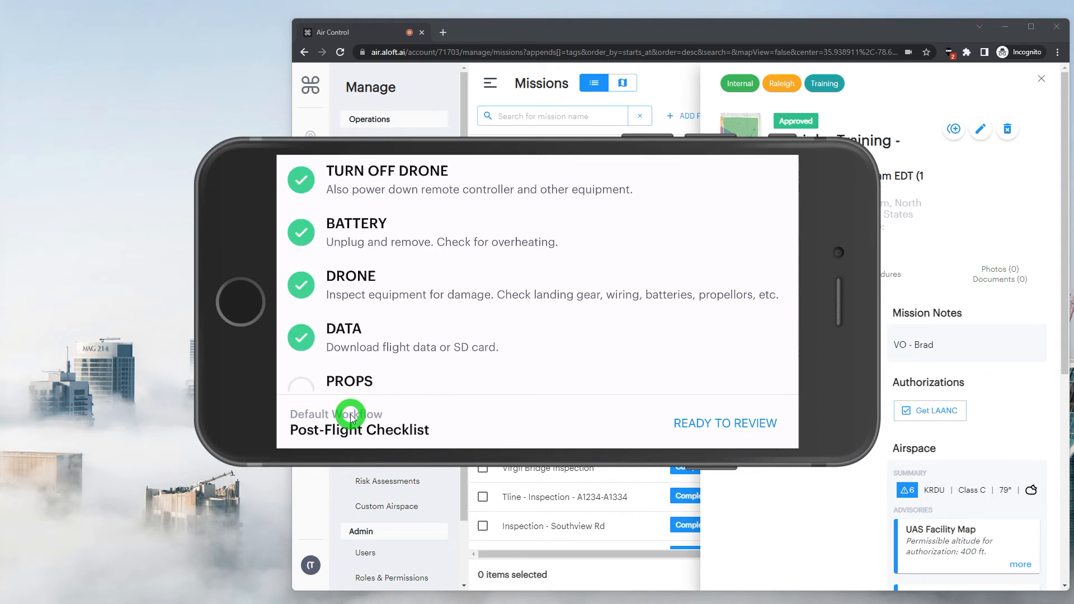
Complete the Post-Flight Checklist items and go to READY TO REVIEW, listing 2 total flights
scroll("down", 3)
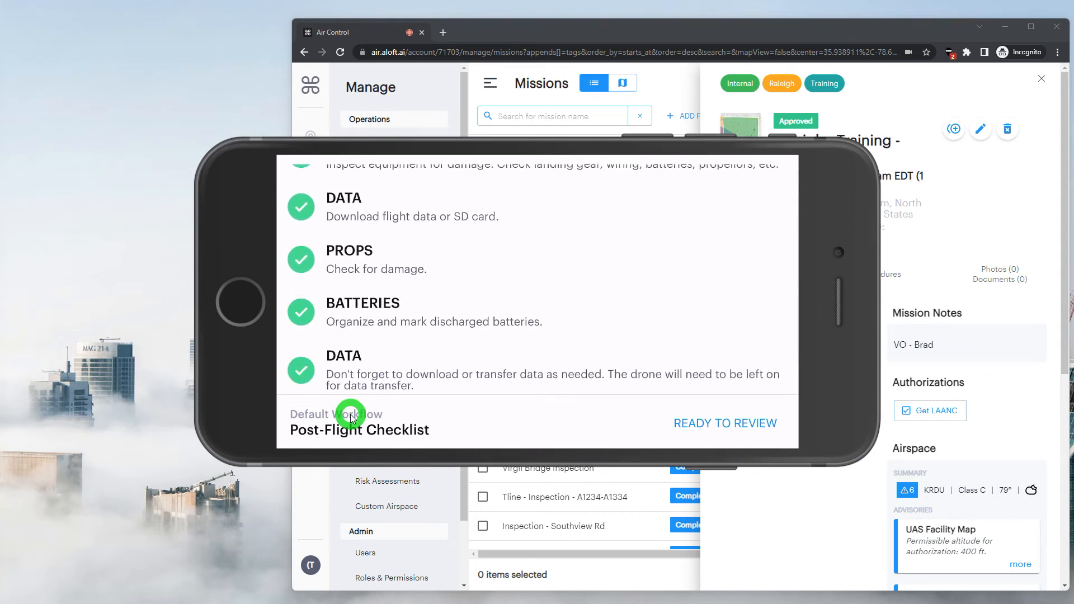
left_click(725, 423)
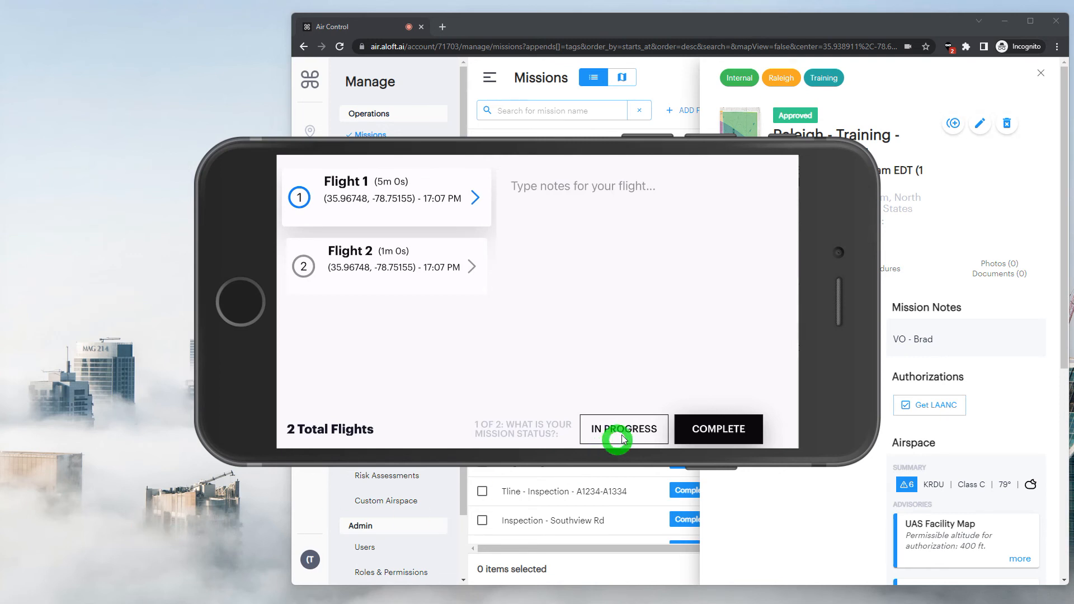
mouse_move(624, 412)
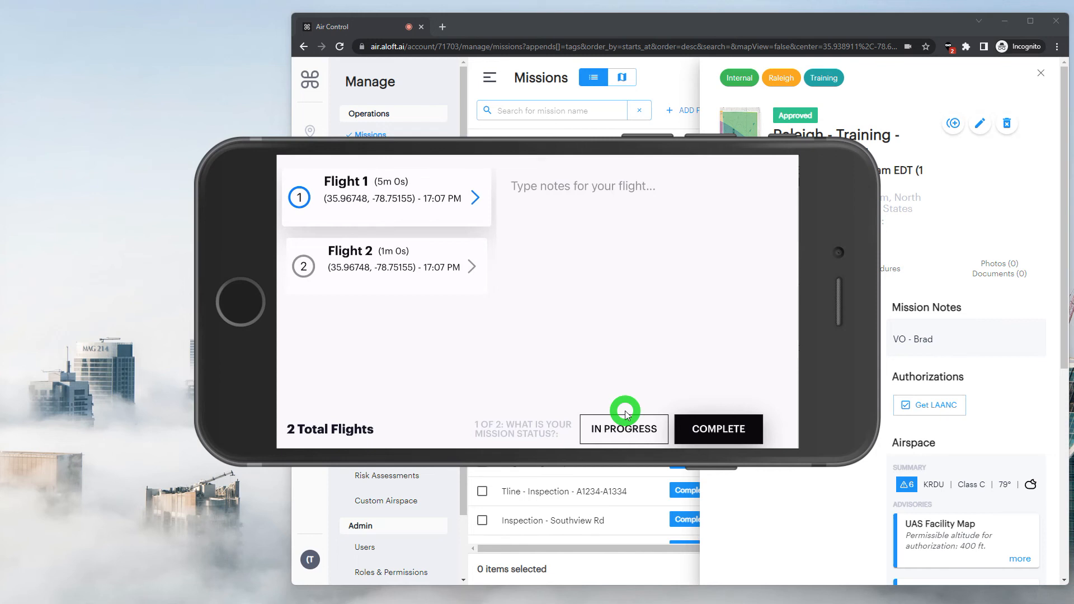
mouse_move(678, 368)
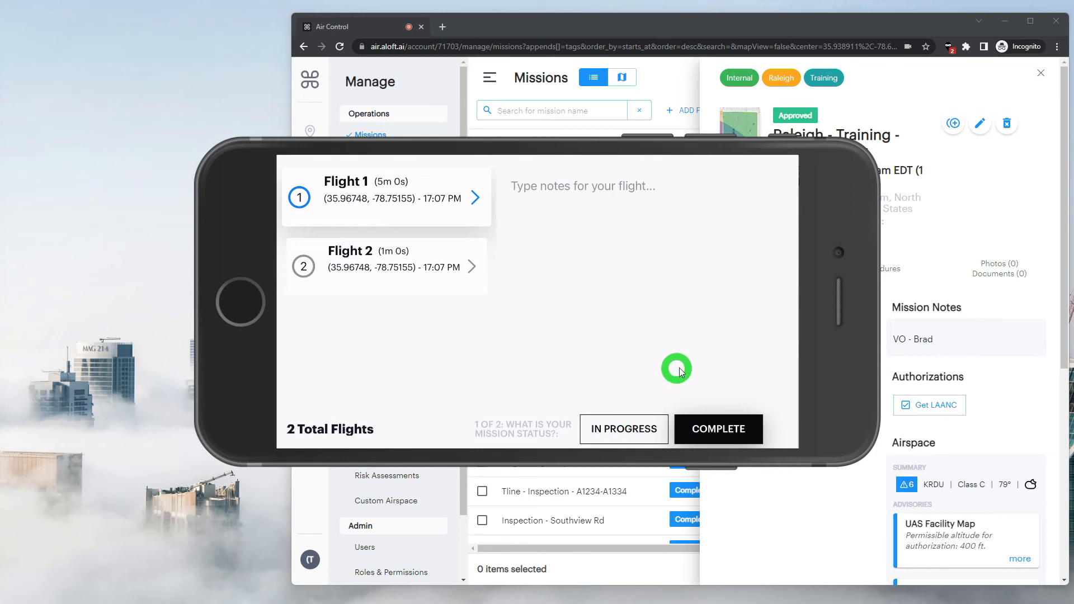
mouse_move(745, 416)
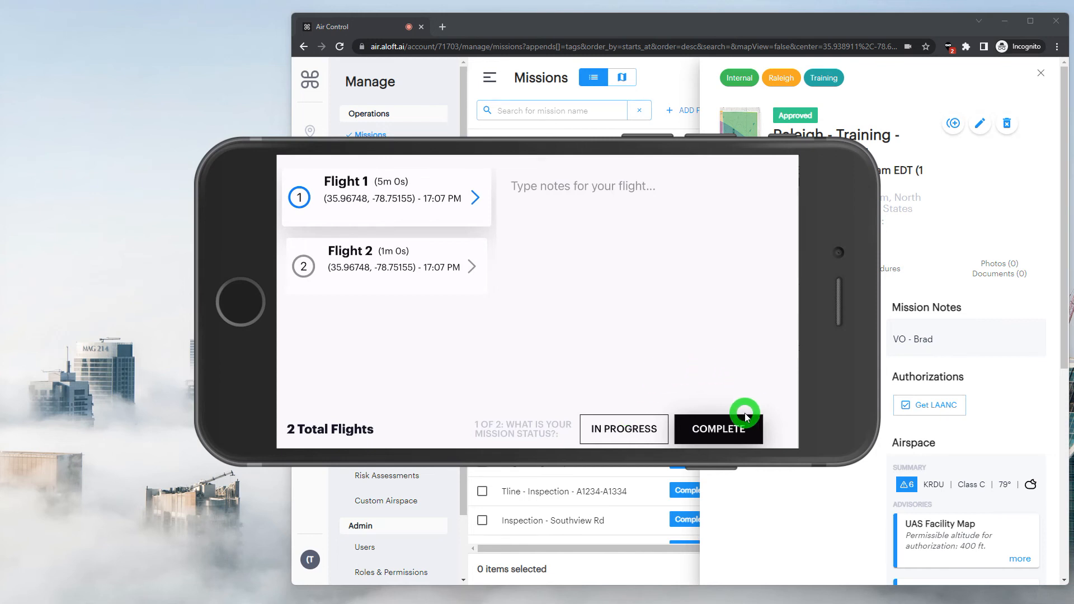
Set the mission status to COMPLETE and finish the review with DONE, returning to the home map
left_click(718, 428)
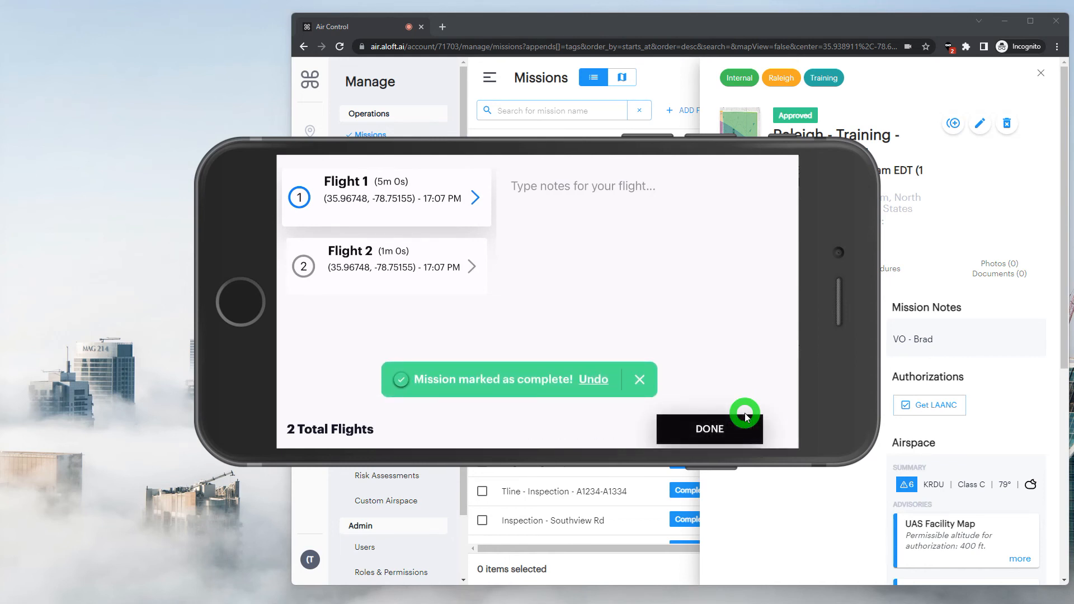
left_click(638, 379)
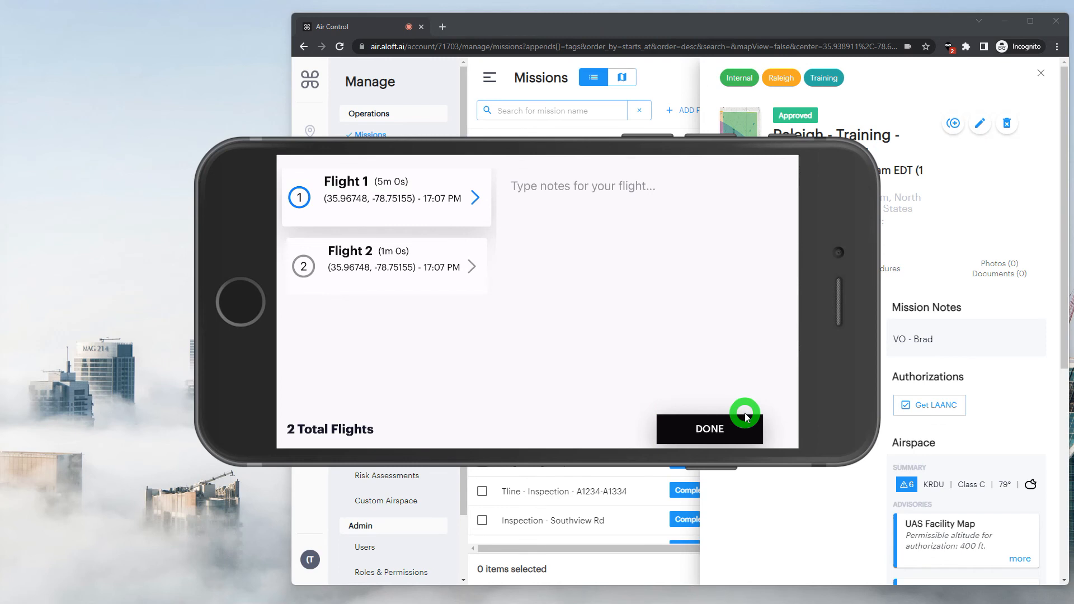
left_click(709, 429)
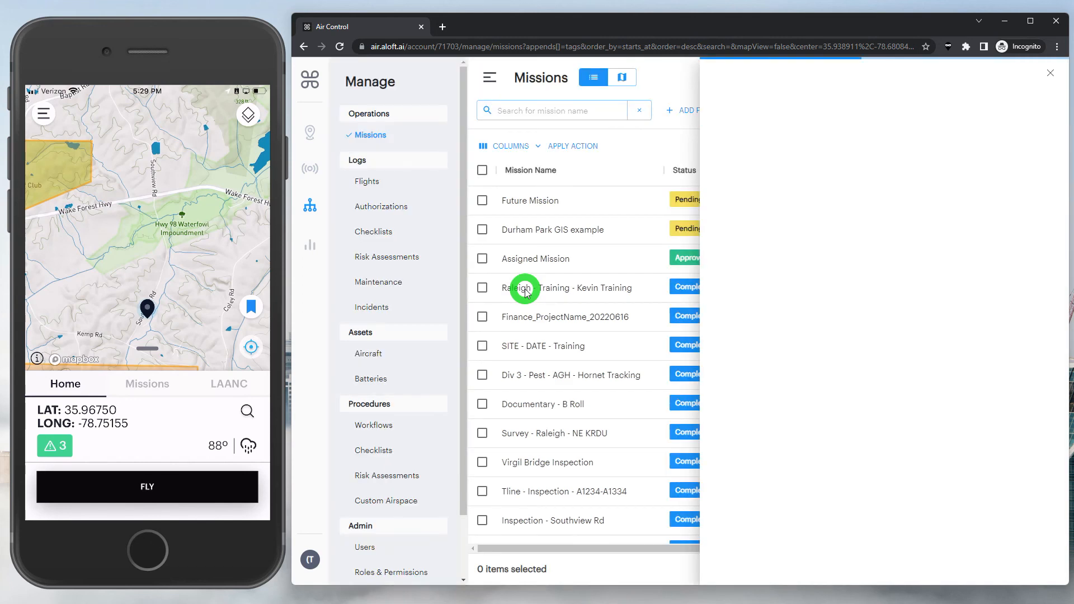
Show the Raleigh - Training - Kevin Training mission's details as Completed with Flight #1 and Flight #2
left_click(575, 287)
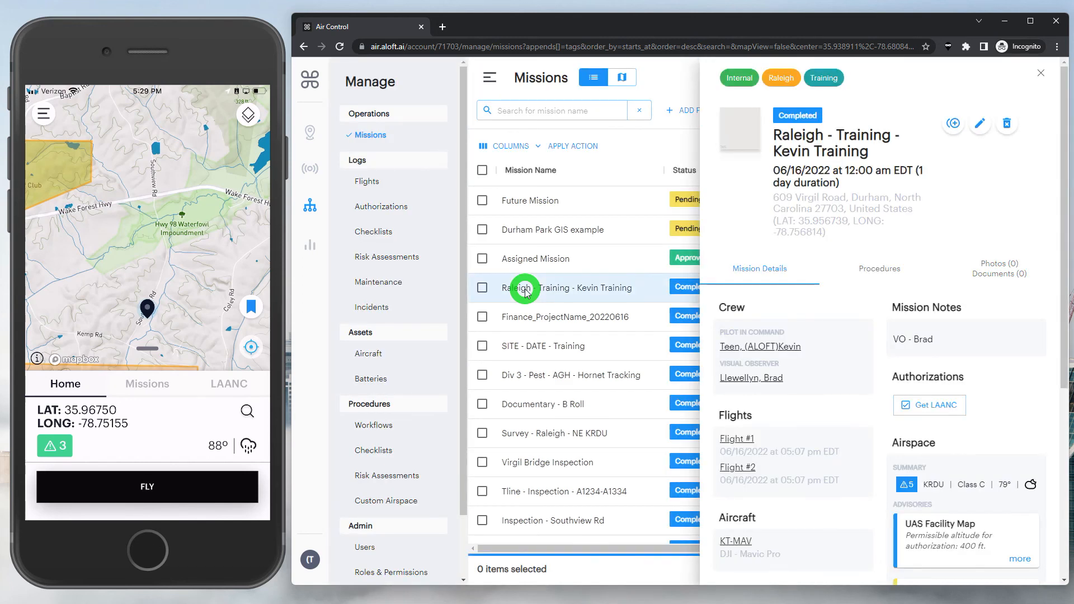